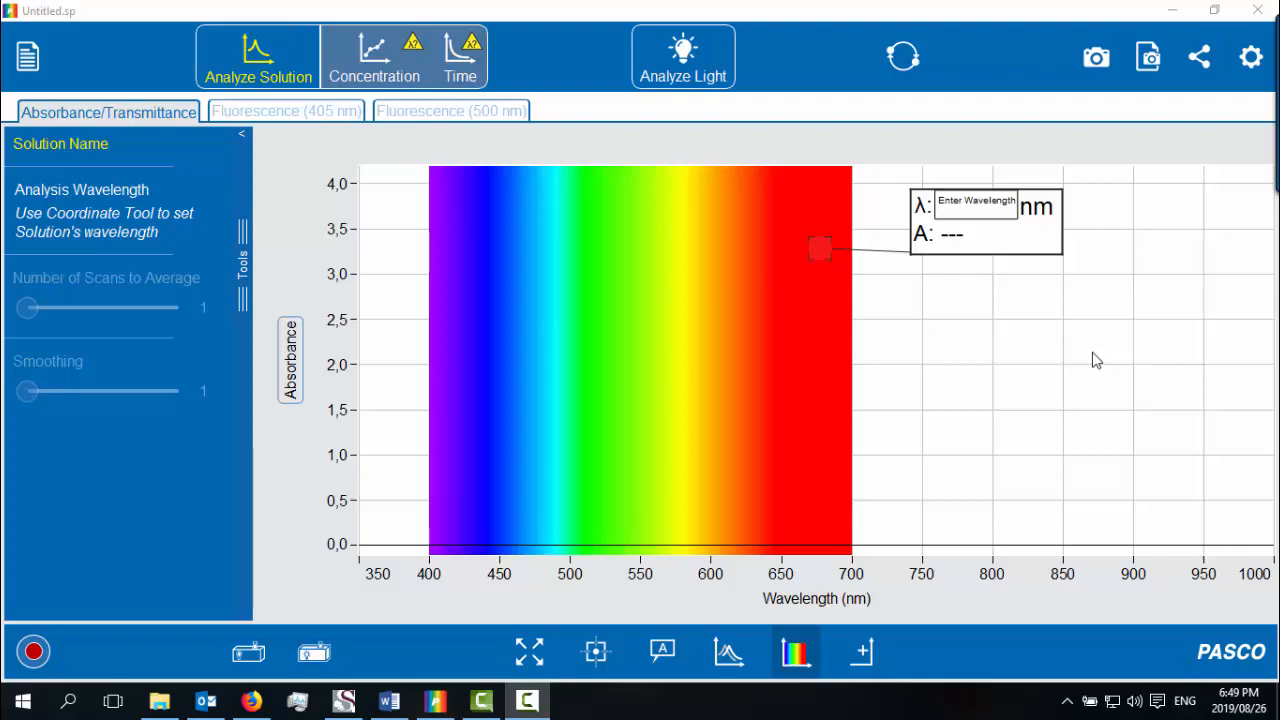
{"action": "mouse_move", "coordinate": [1051, 204]}
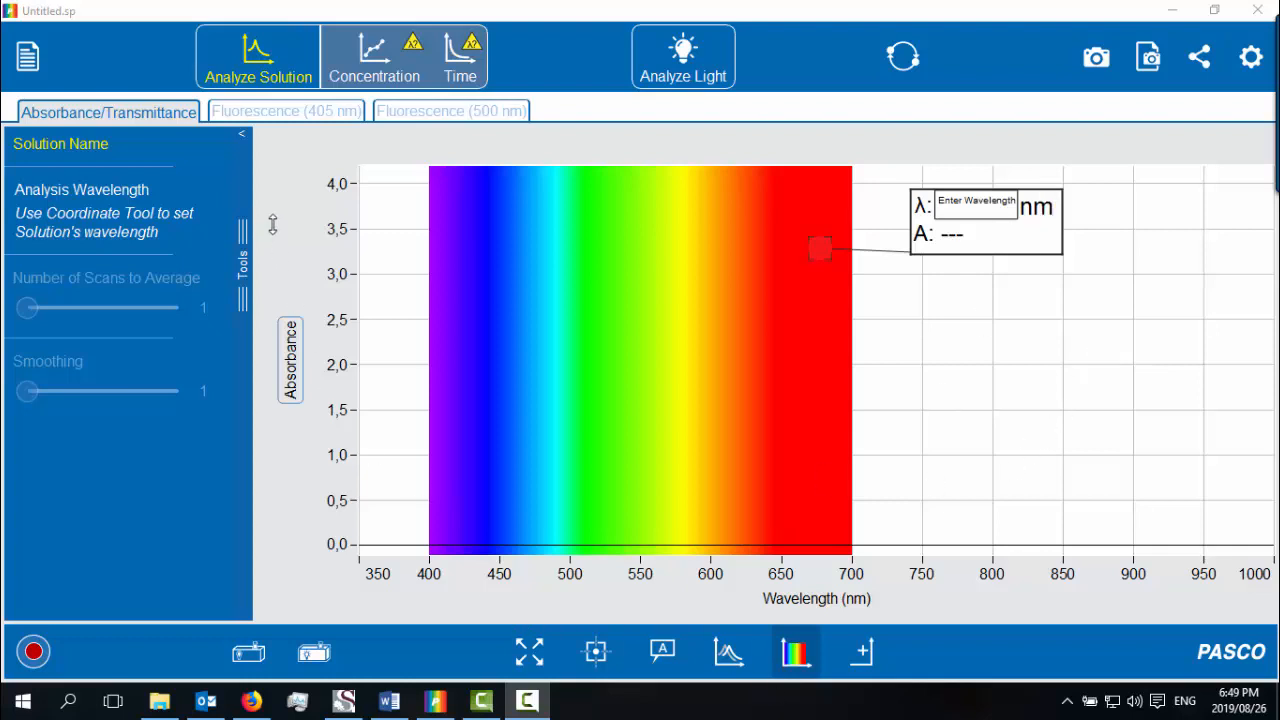
{"action": "mouse_move", "coordinate": [249, 652]}
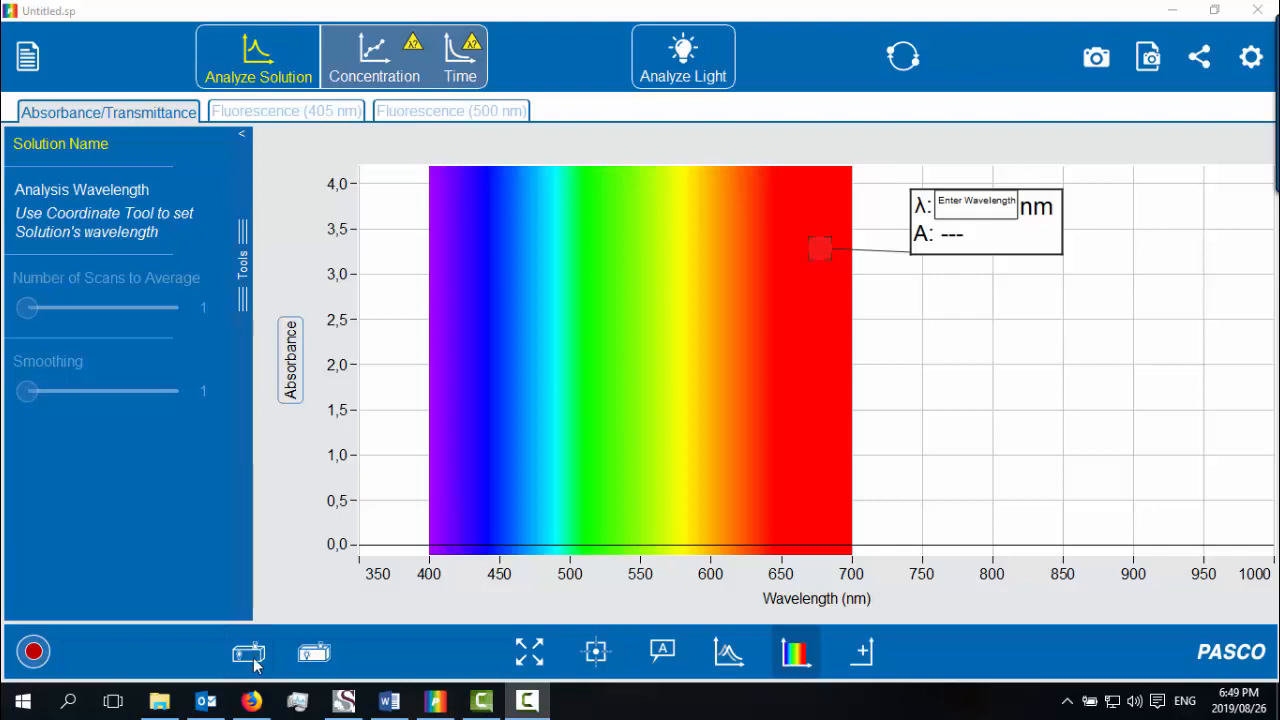
- Run the spectrometer's dark calibration and wait for its checkmark
{"action": "left_click", "coordinate": [248, 652]}
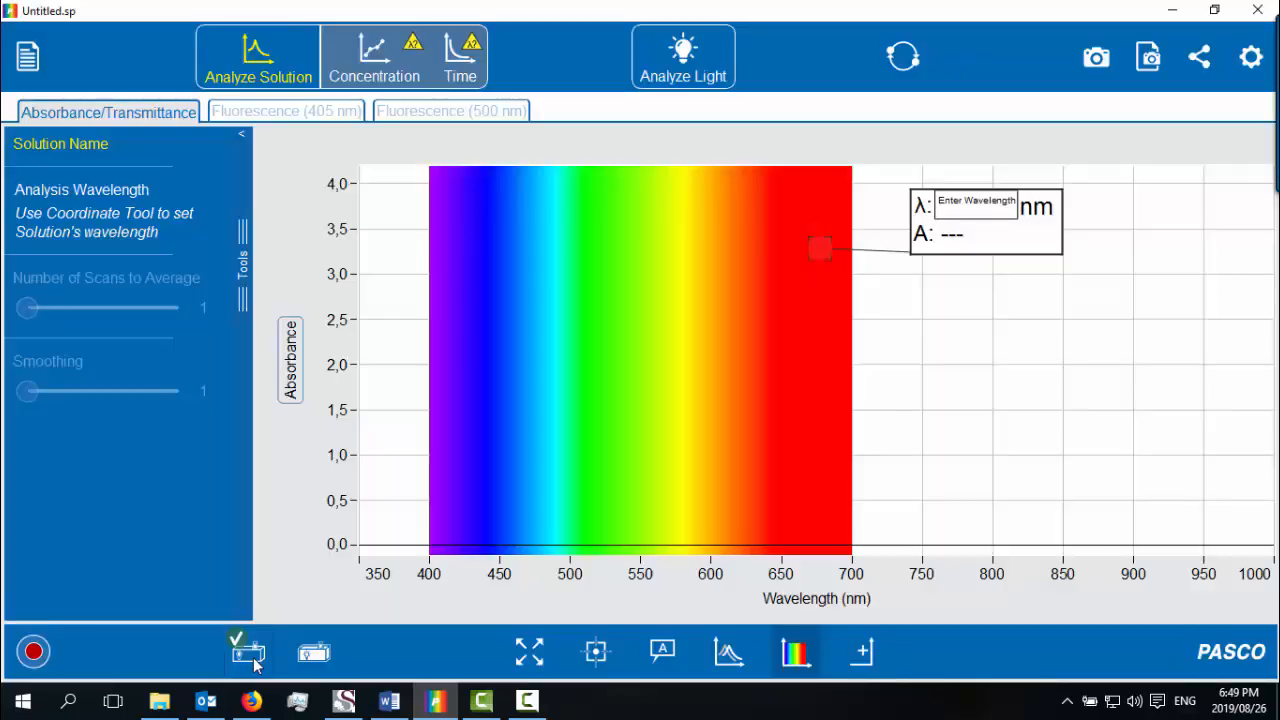
{"action": "mouse_move", "coordinate": [314, 652]}
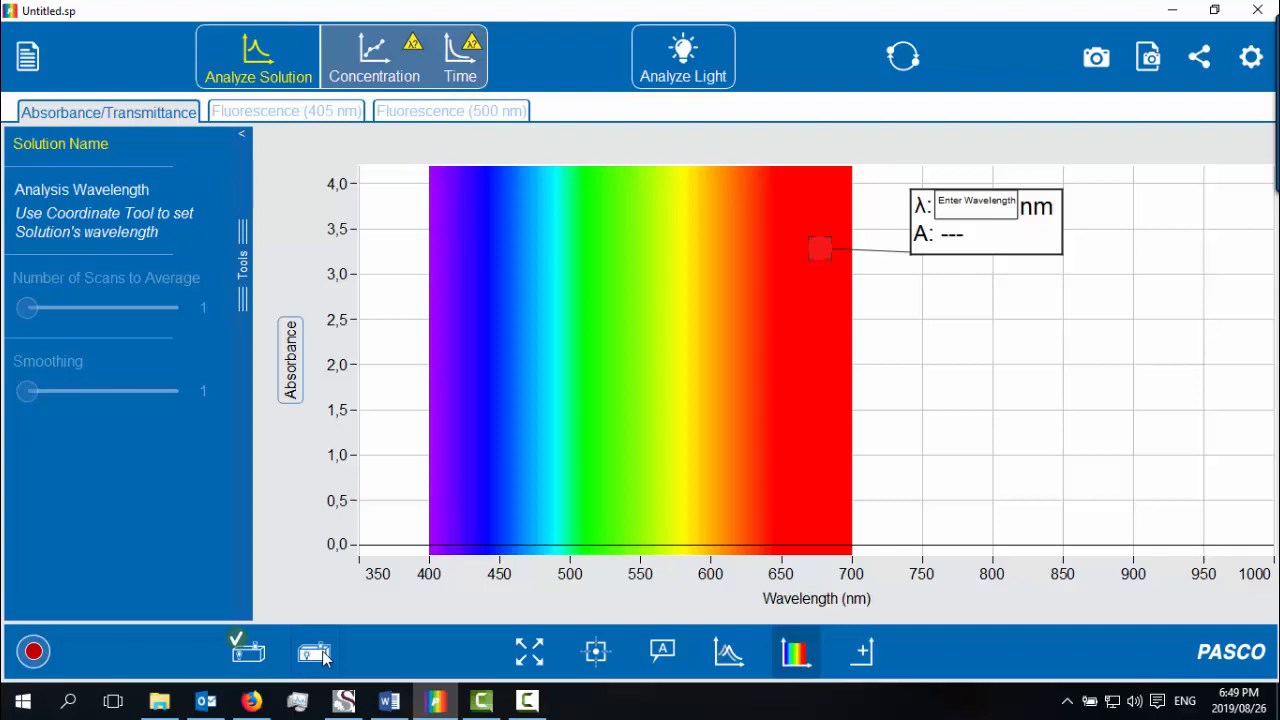
{"action": "mouse_move", "coordinate": [328, 658]}
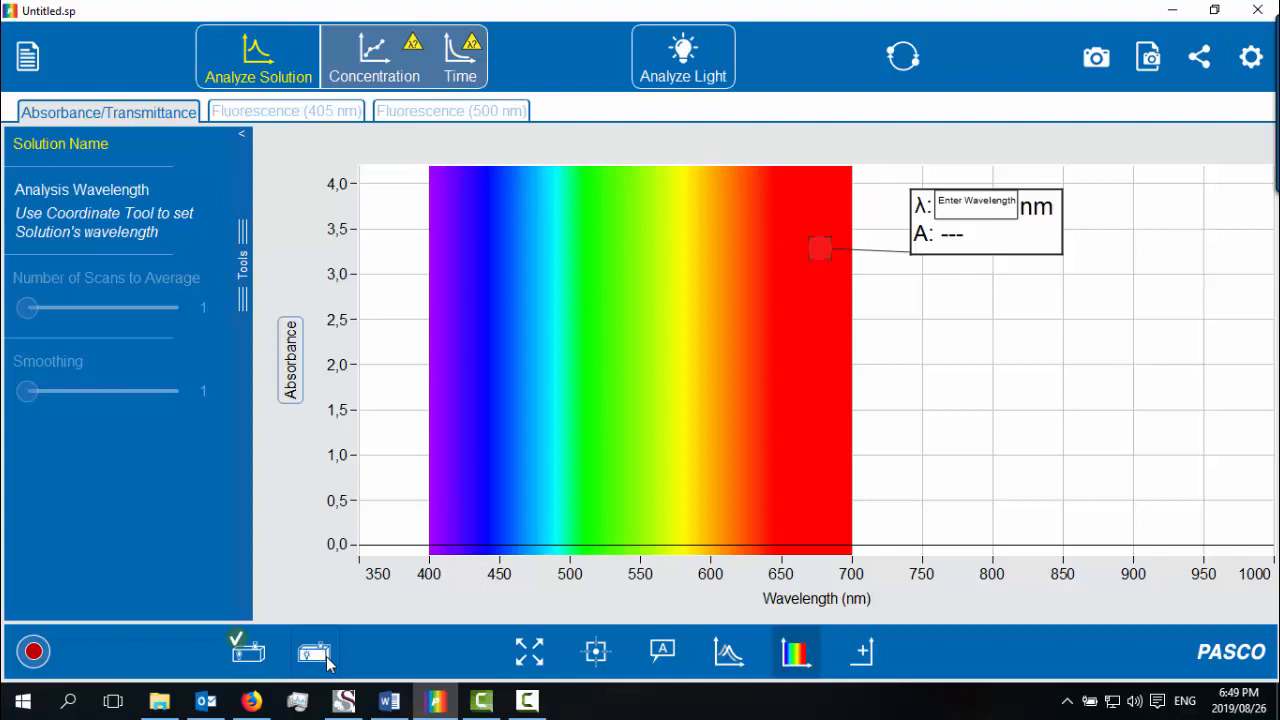
- Calibrate against the blank reference cuvette until its checkmark appears
{"action": "left_click", "coordinate": [314, 651]}
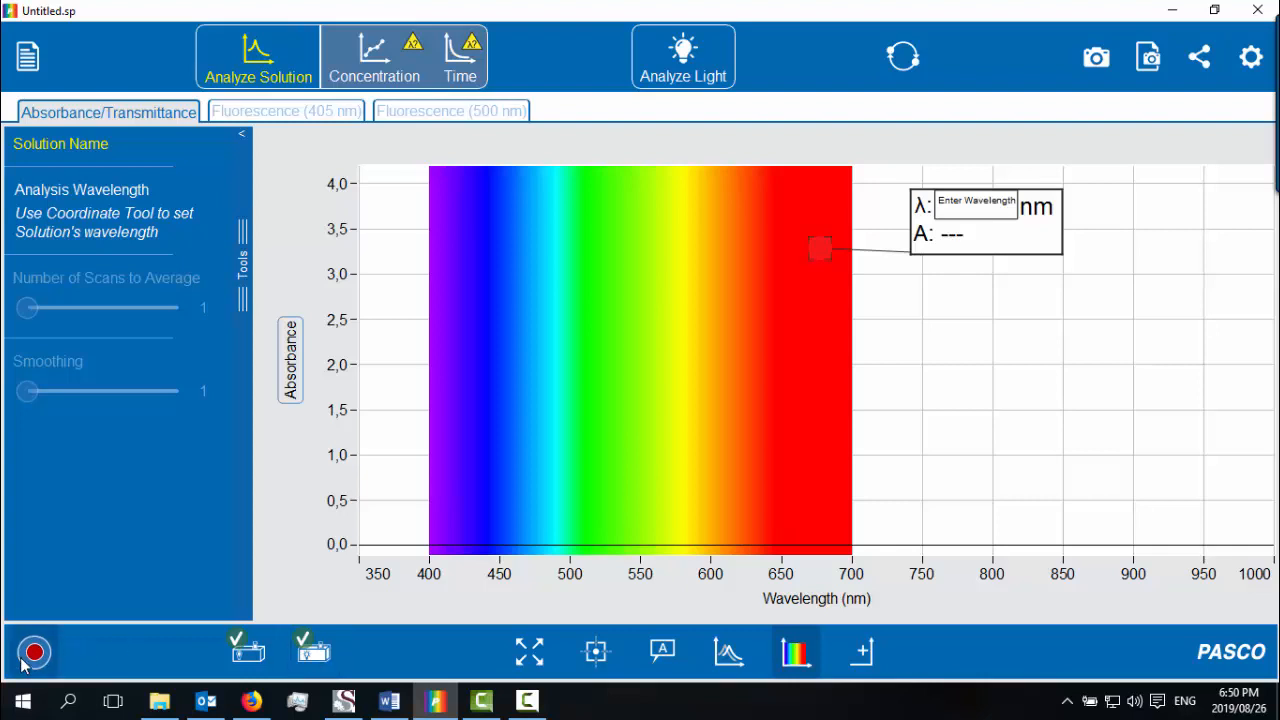
- Record and stop the Solution #1 absorbance spectrum, which peaks near 660 nm
{"action": "left_click", "coordinate": [33, 652]}
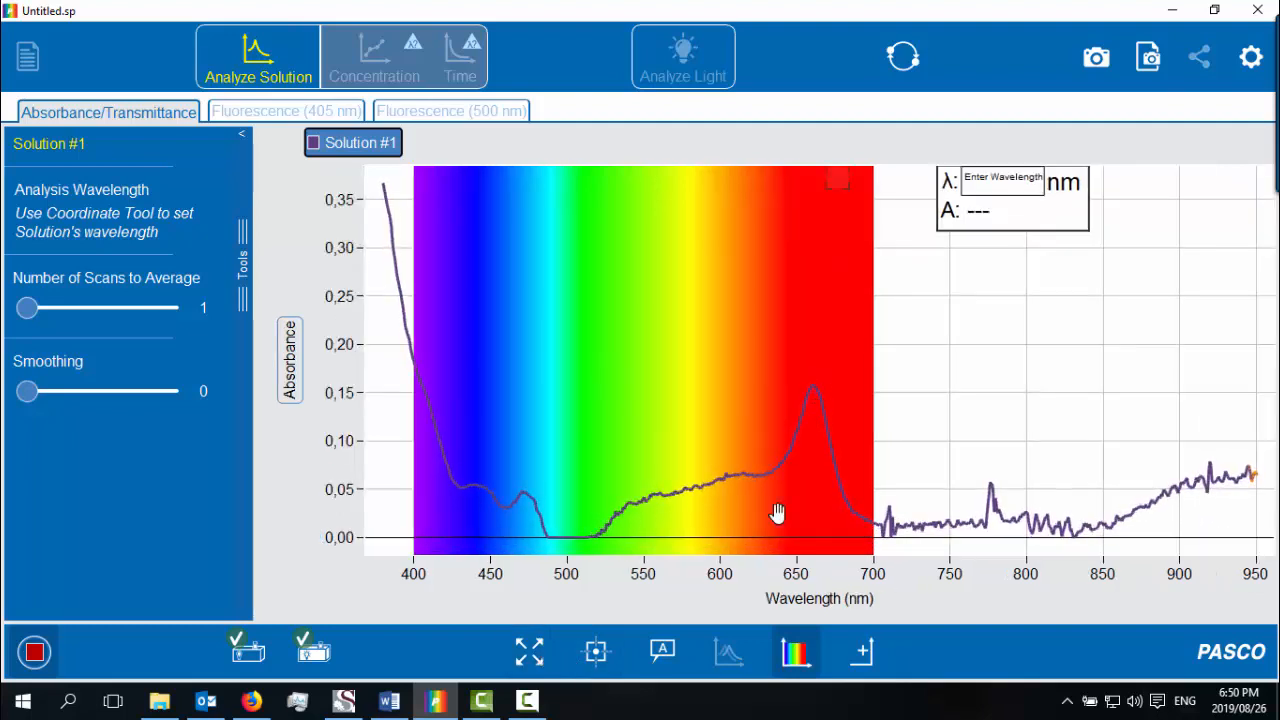
{"action": "mouse_move", "coordinate": [595, 651]}
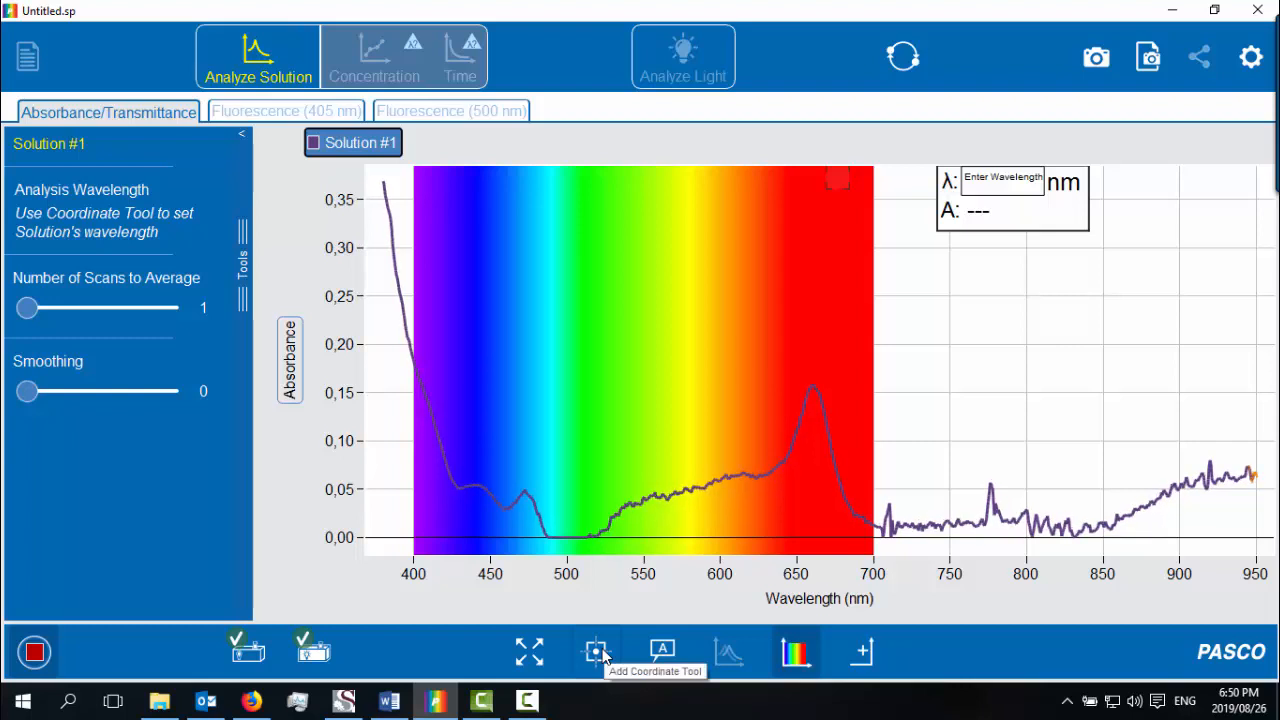
{"action": "mouse_move", "coordinate": [862, 651]}
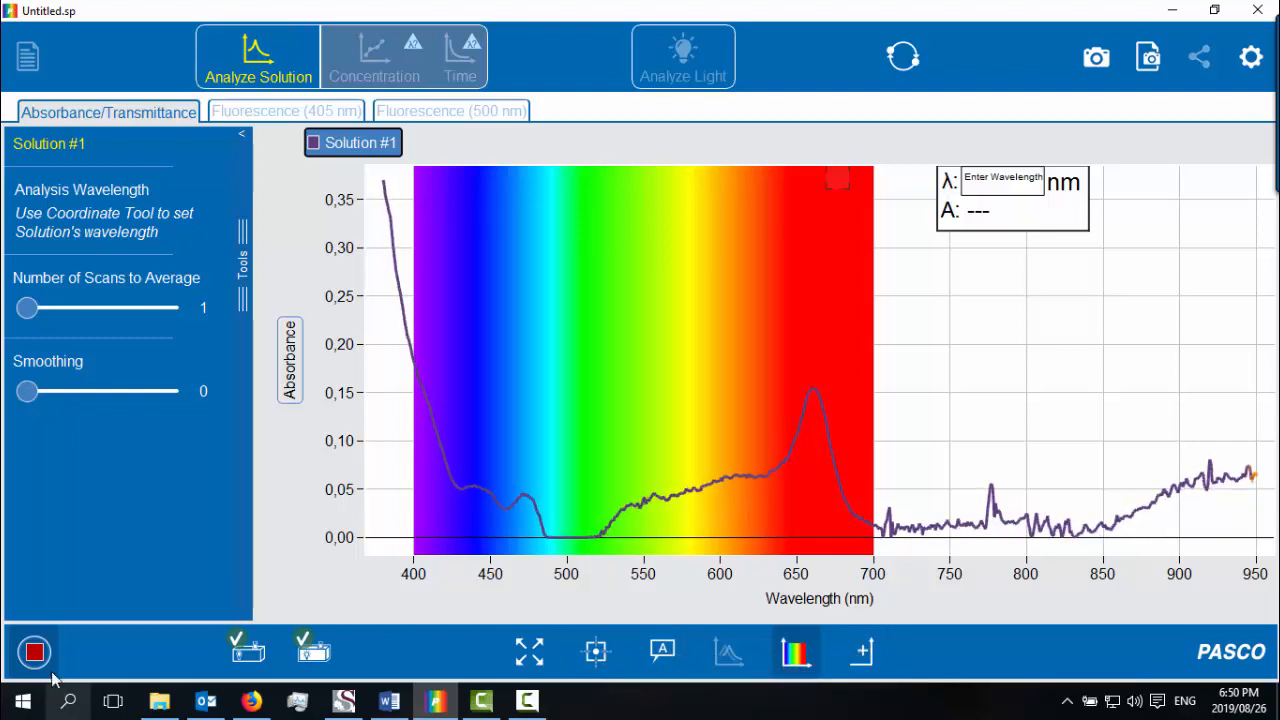
{"action": "left_click", "coordinate": [33, 651]}
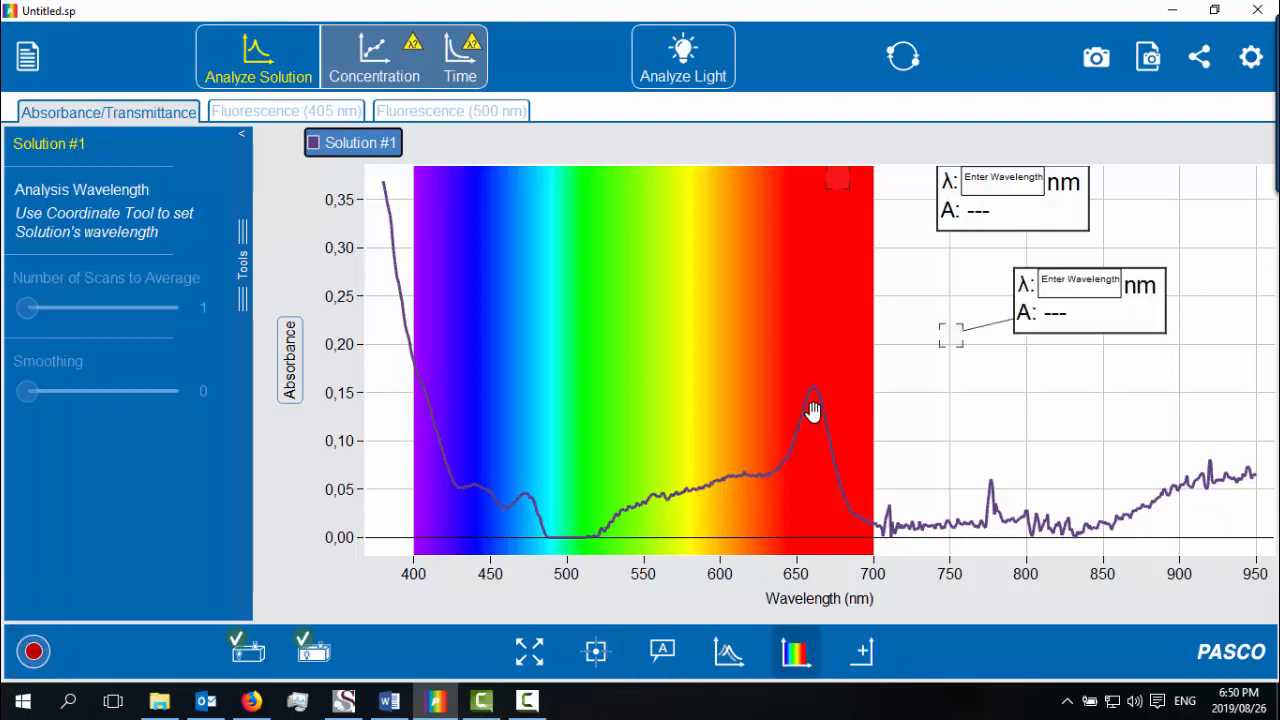
- Place the coordinate marker on the red peak top at 661.4 nm, absorbance 0.155
{"action": "left_click", "coordinate": [815, 390]}
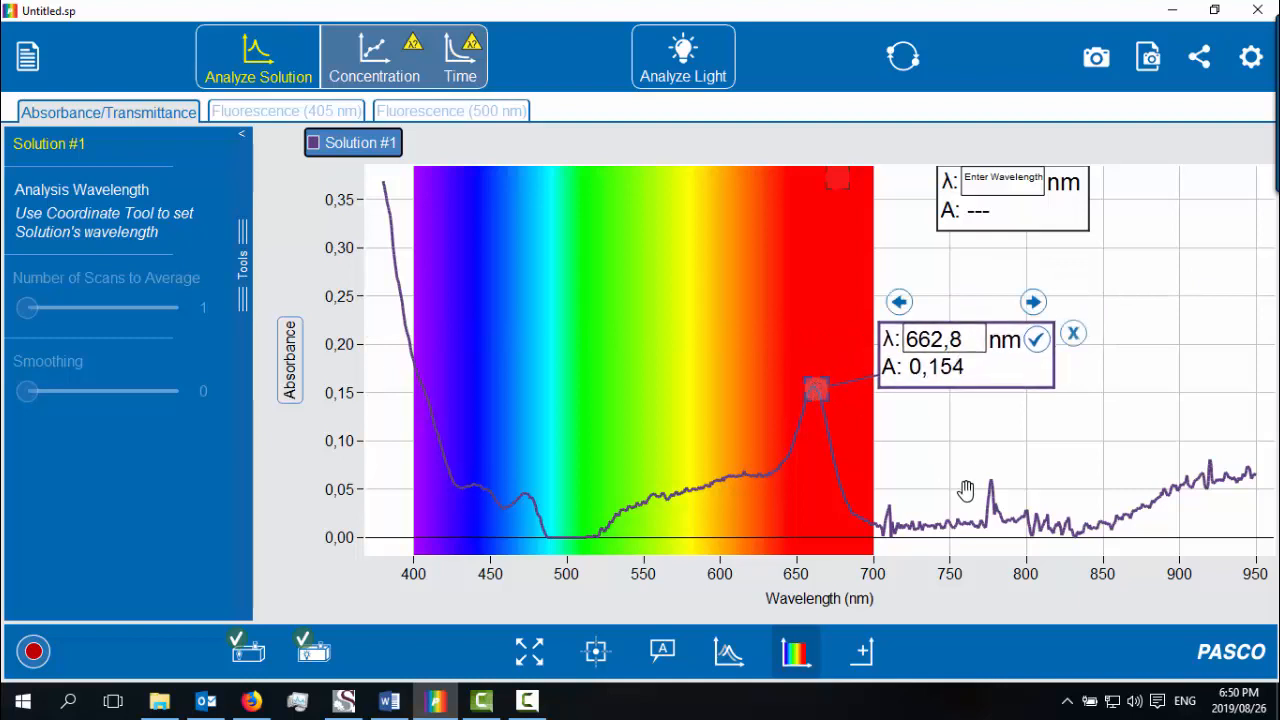
{"action": "left_click_drag", "start_coordinate": [815, 390], "coordinate": [815, 395]}
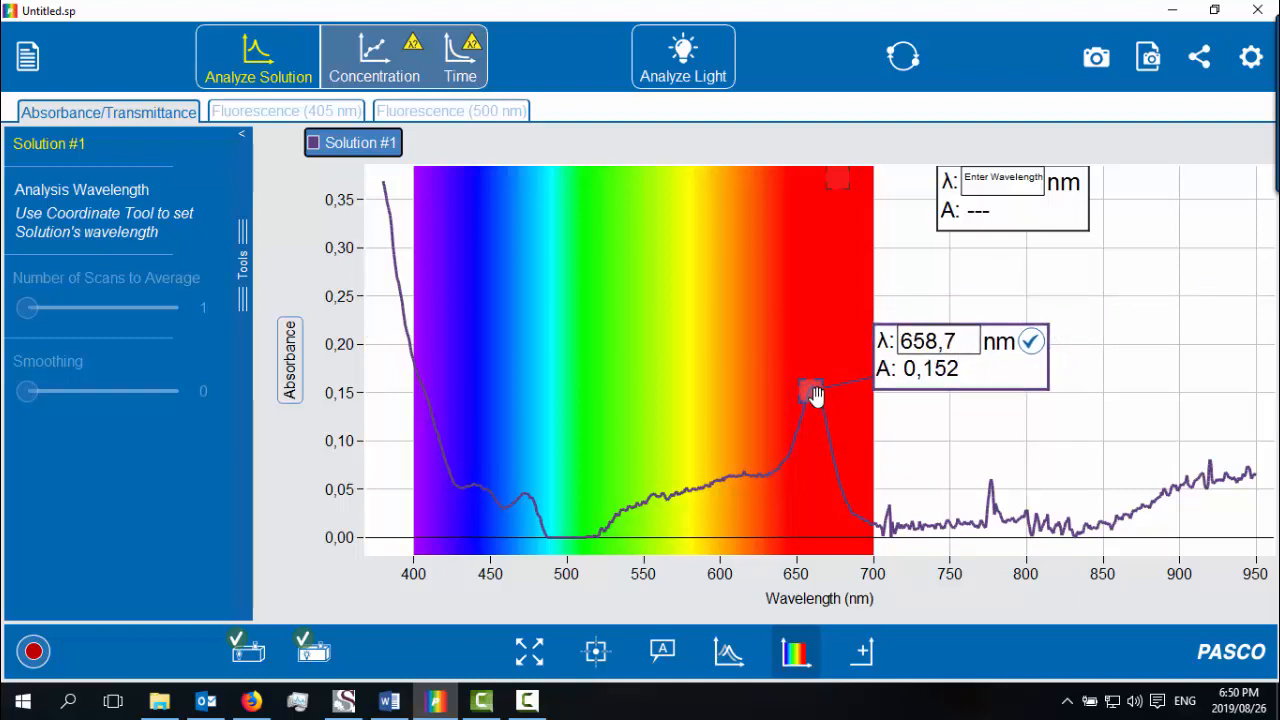
{"action": "left_click_drag", "start_coordinate": [808, 390], "coordinate": [815, 390]}
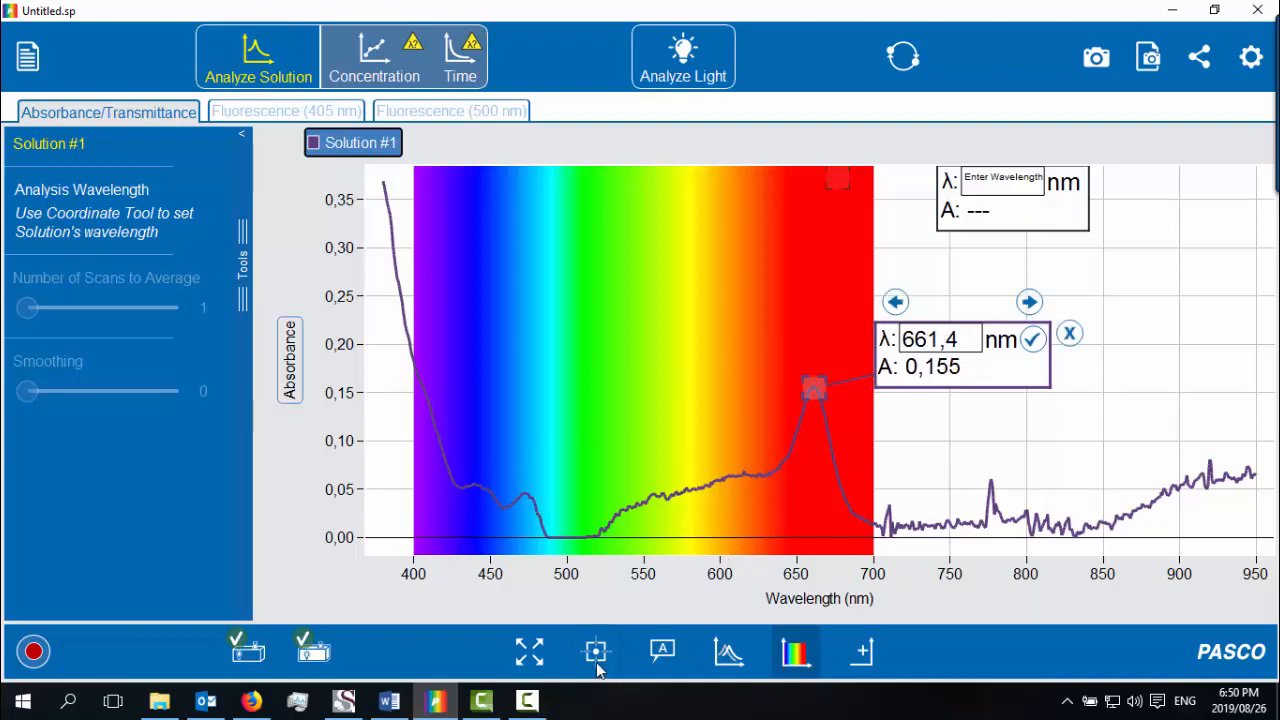
- Drag a new coordinate marker from the curve toward the blue-region peaks near 471 and 441 nm
{"action": "left_click_drag", "start_coordinate": [813, 390], "coordinate": [785, 418]}
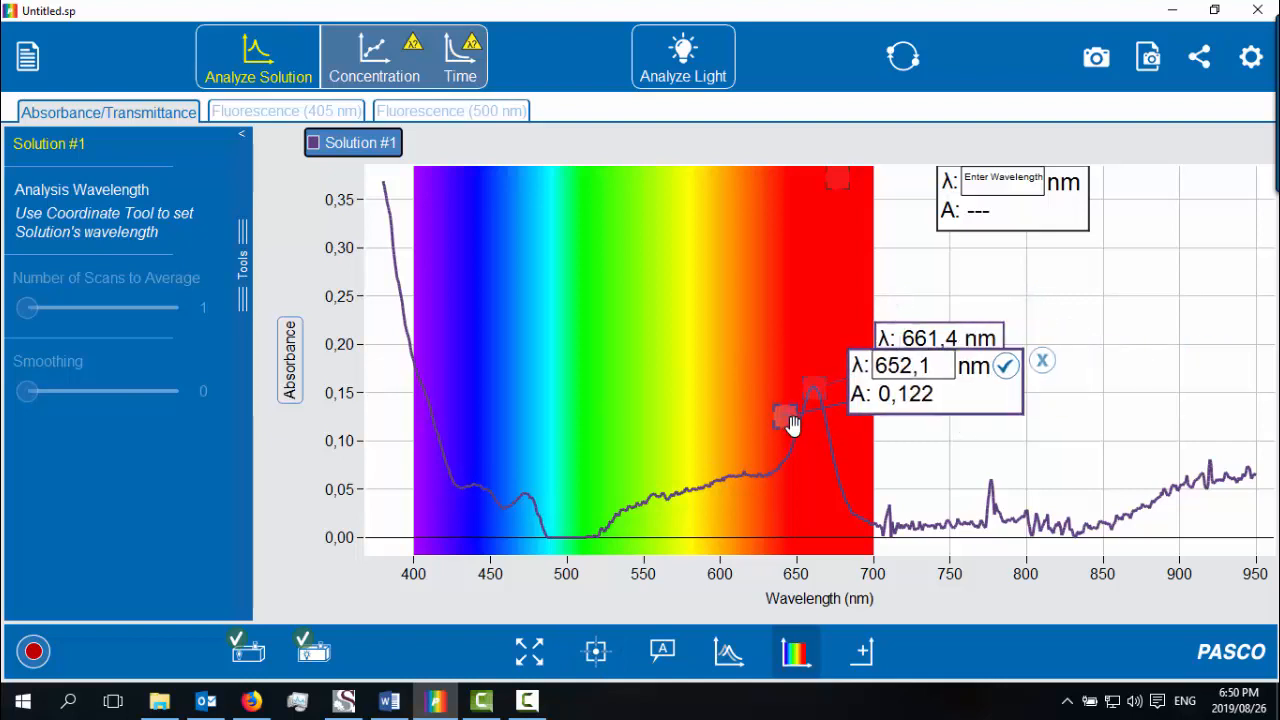
{"action": "left_click_drag", "start_coordinate": [785, 418], "coordinate": [525, 490]}
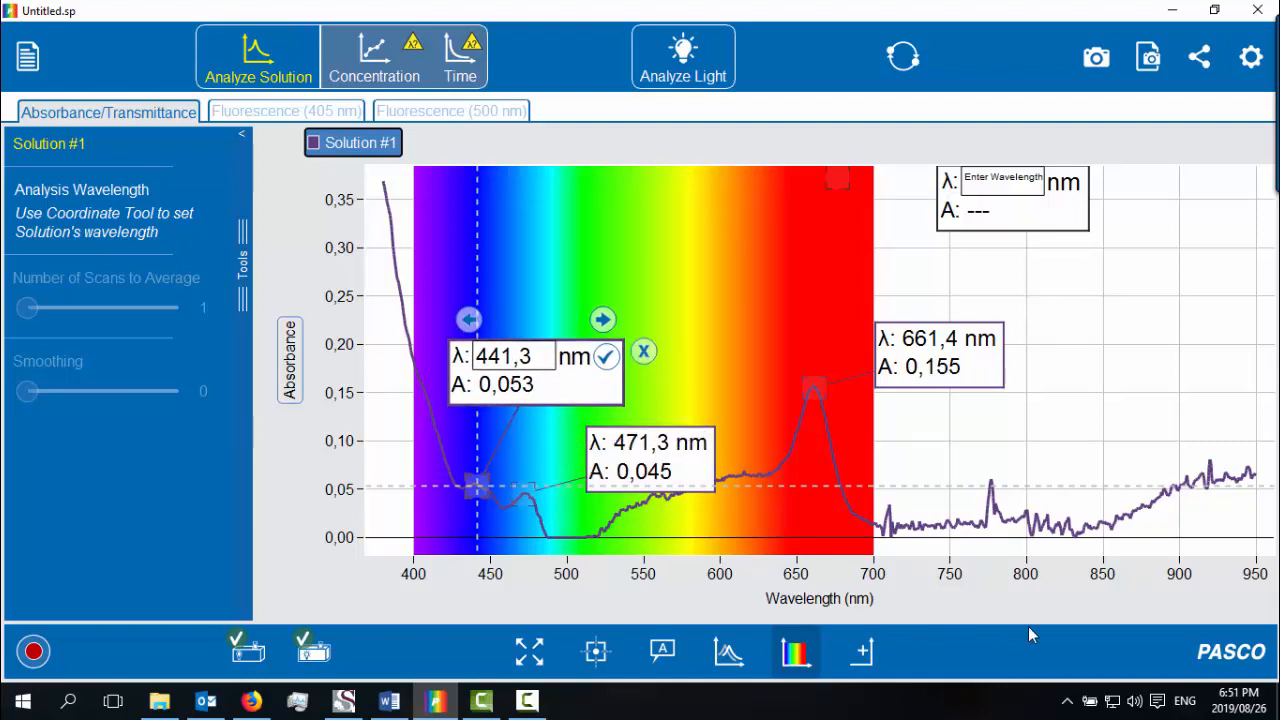
{"action": "mouse_move", "coordinate": [1035, 635]}
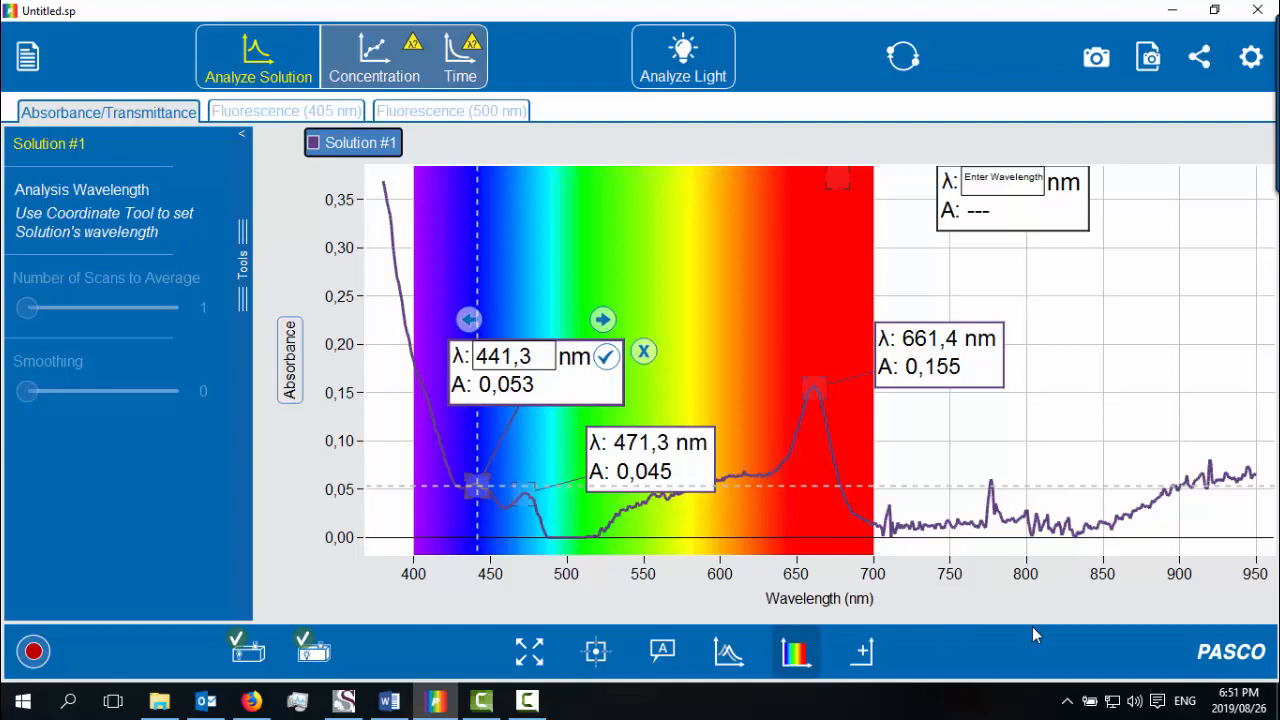